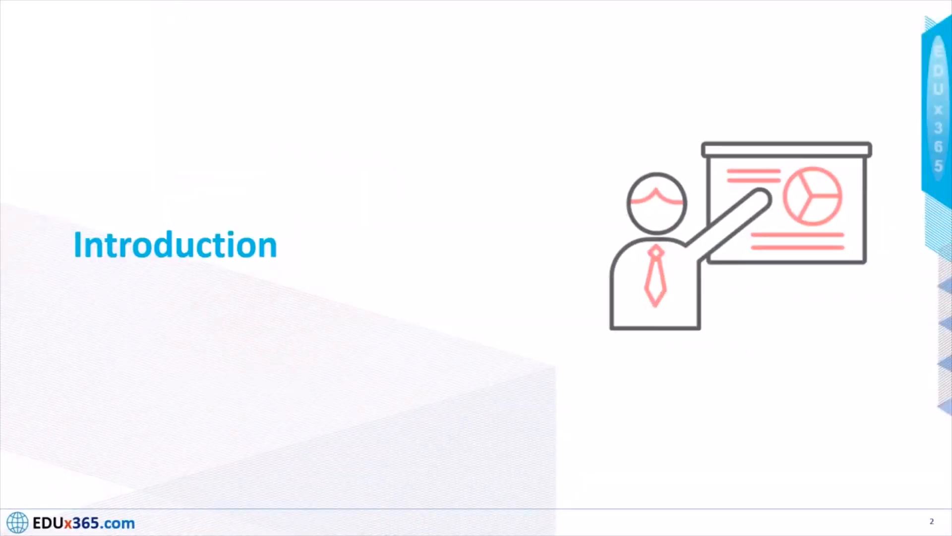
# Step: Advance the slideshow past the Introduction slide to the Download slide
pyautogui.press('right')
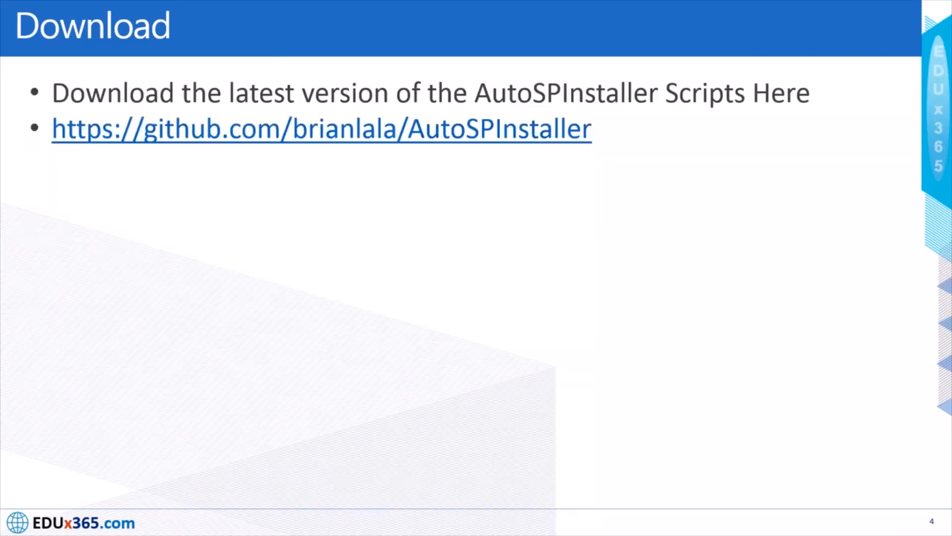
# Step: Advance past the Download slide to the AutoSPInstaller Online home page
pyautogui.click(321, 128)
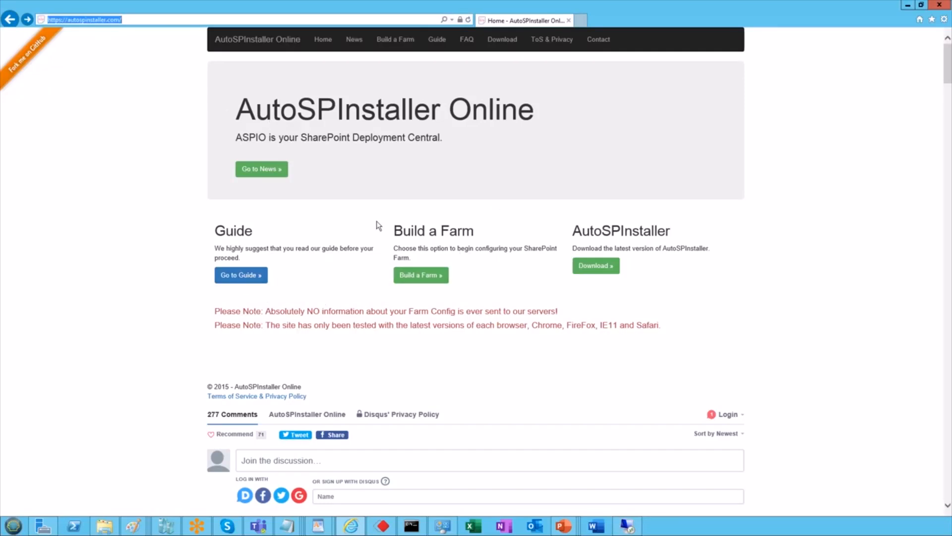
pyautogui.moveTo(481, 237)
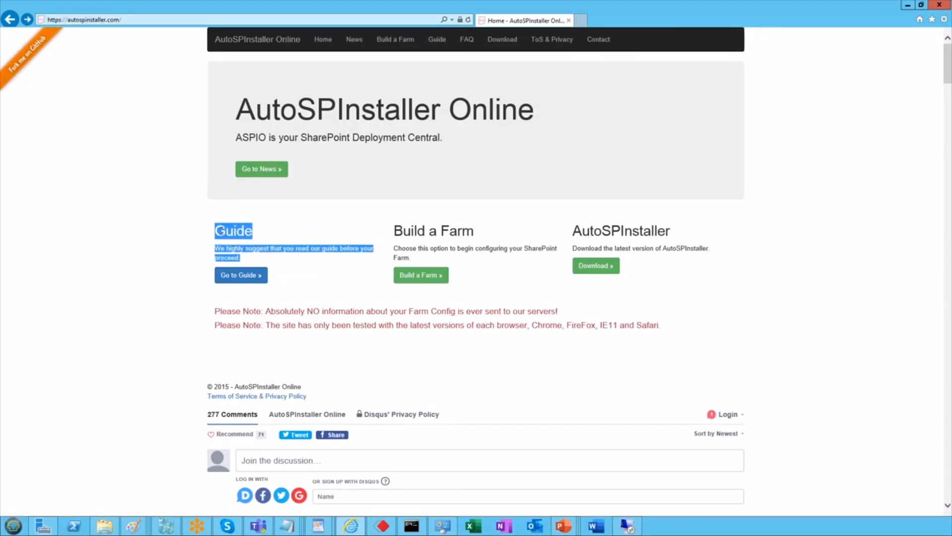
pyautogui.moveTo(279, 321)
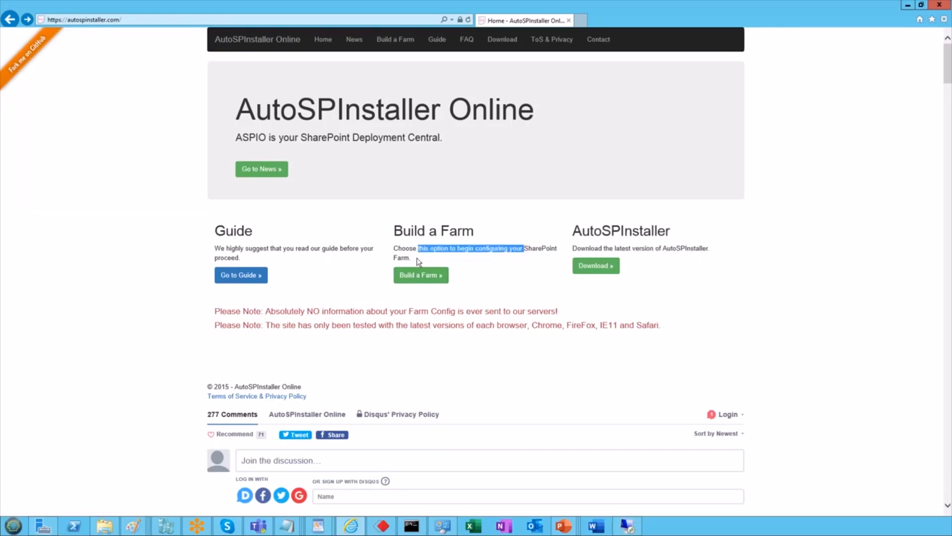
# Step: Start a new farm configuration with Build a Farm
pyautogui.click(420, 275)
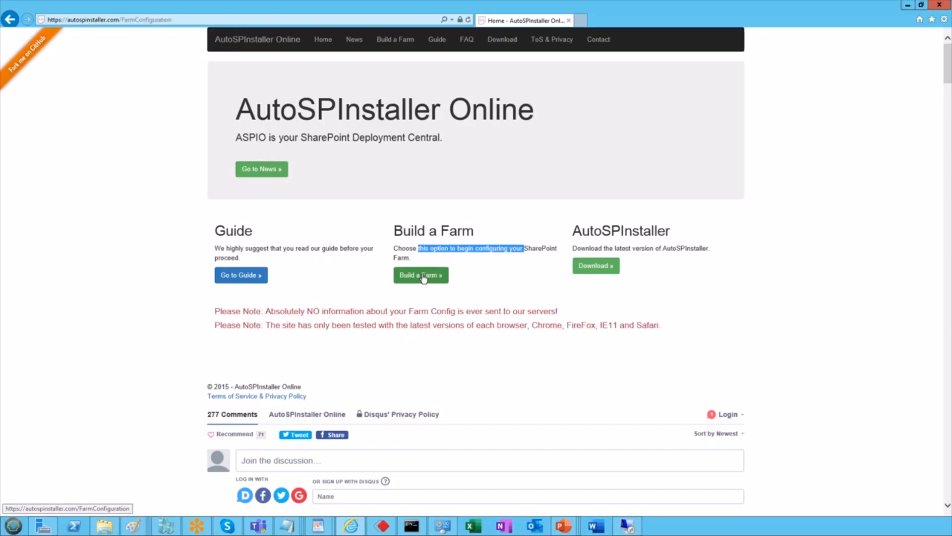
# Step: Load the saved XML file, listing servers SP16-S02-LAB and SP16-S01-LAB
pyautogui.click(420, 274)
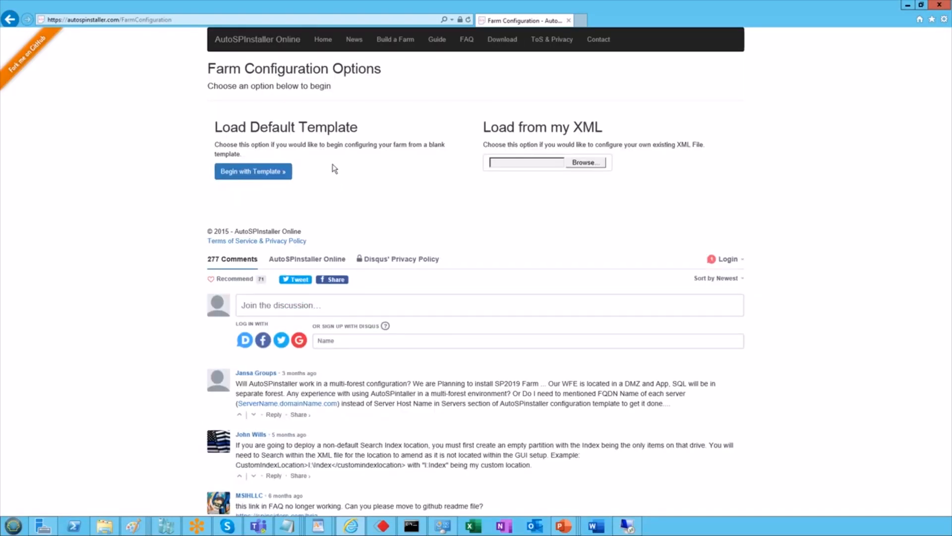
pyautogui.doubleClick(286, 126)
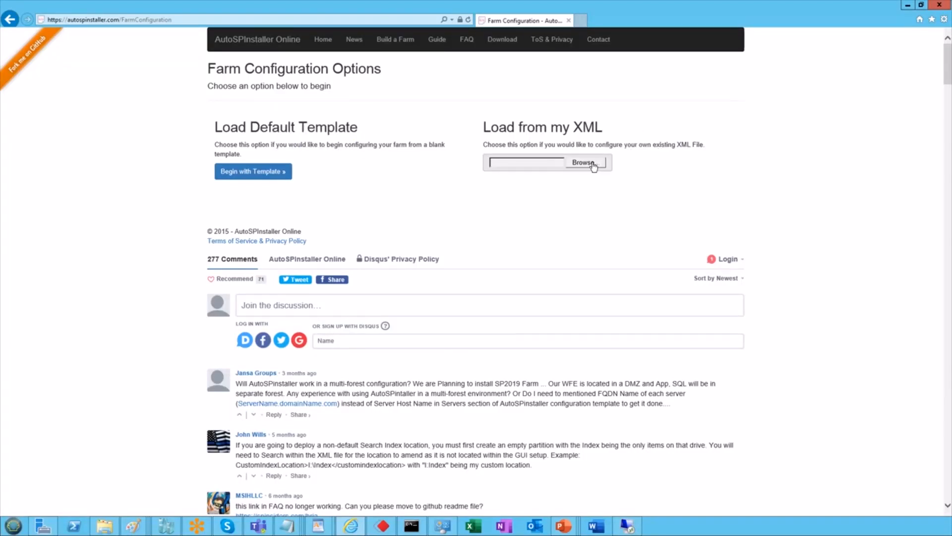
pyautogui.click(584, 162)
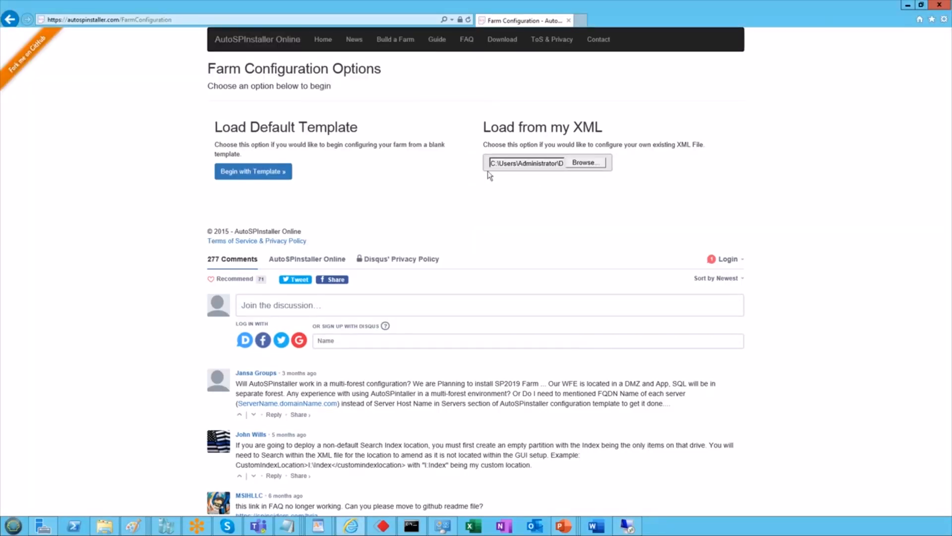
pyautogui.moveTo(720, 198)
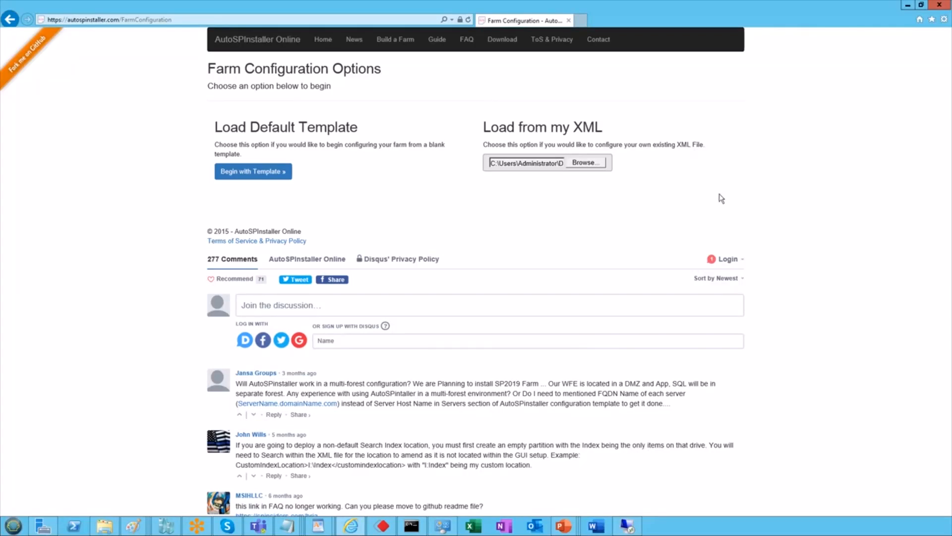
pyautogui.click(253, 171)
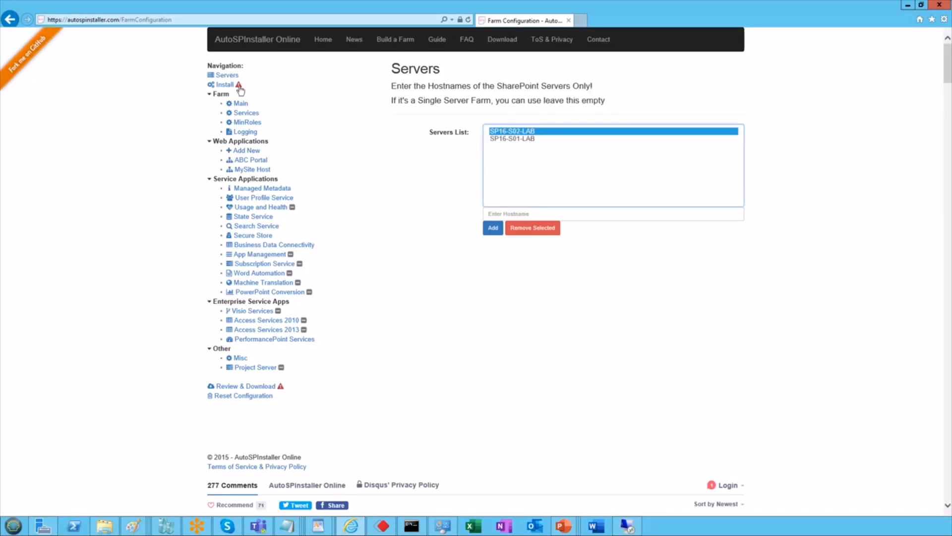
# Step: Review Installation Options: ABC PORTAL, SharePoint 2016, Enterprise SKU, auto logon, unattended install
pyautogui.click(224, 83)
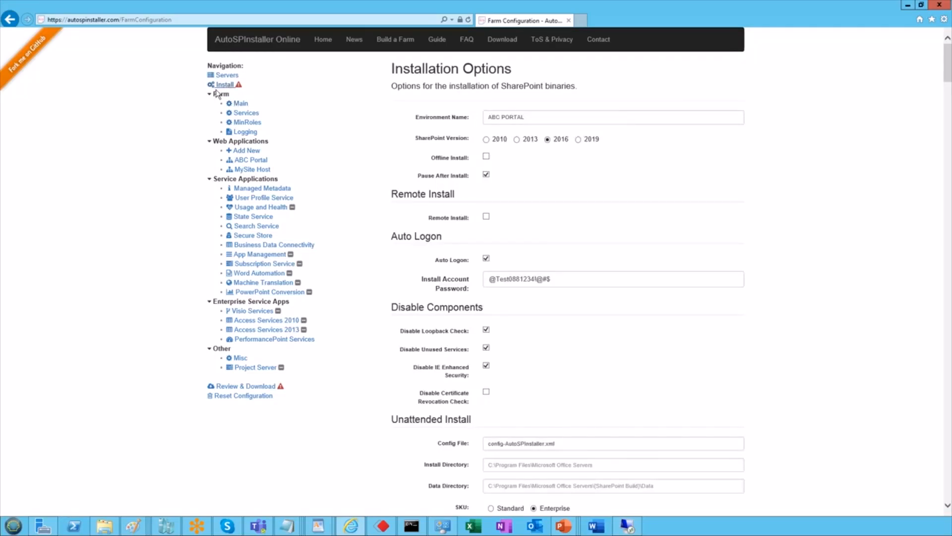
pyautogui.moveTo(490, 425)
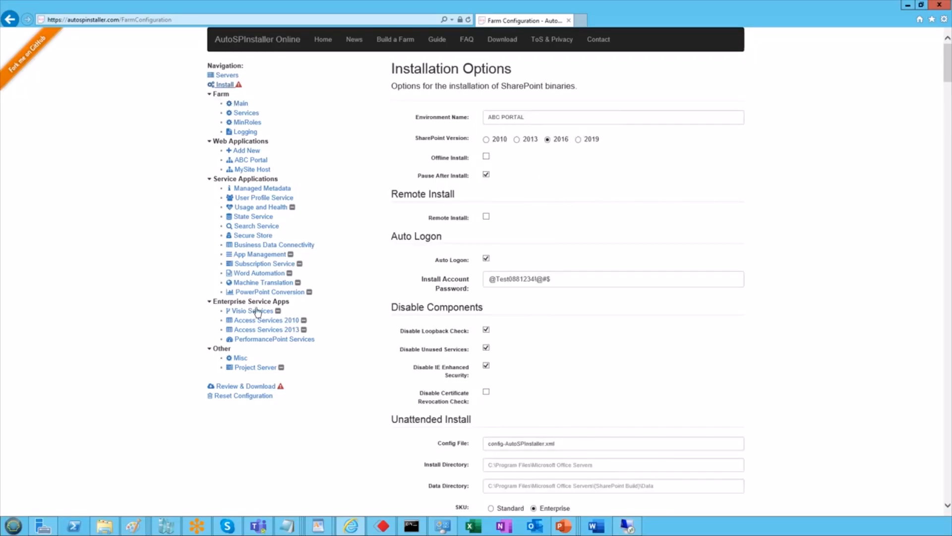
pyautogui.moveTo(561, 139)
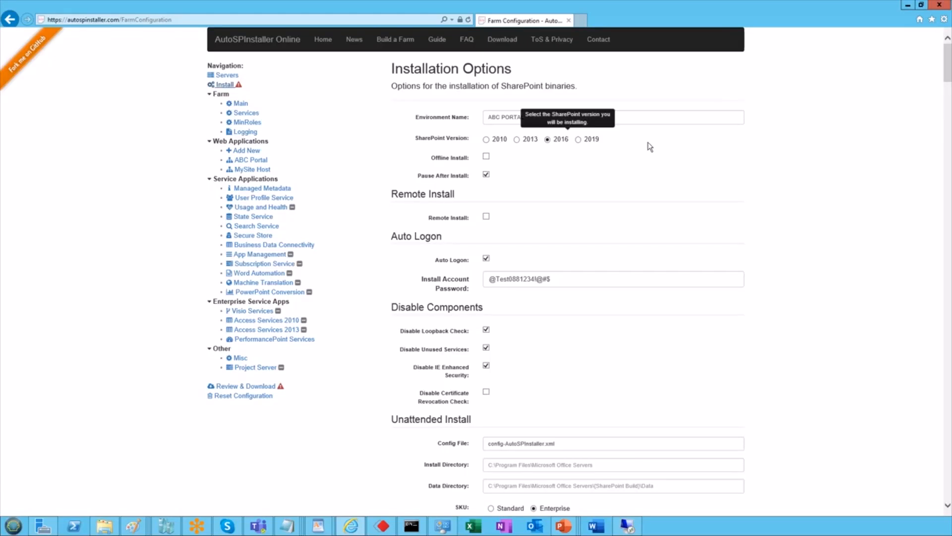
pyautogui.moveTo(551, 148)
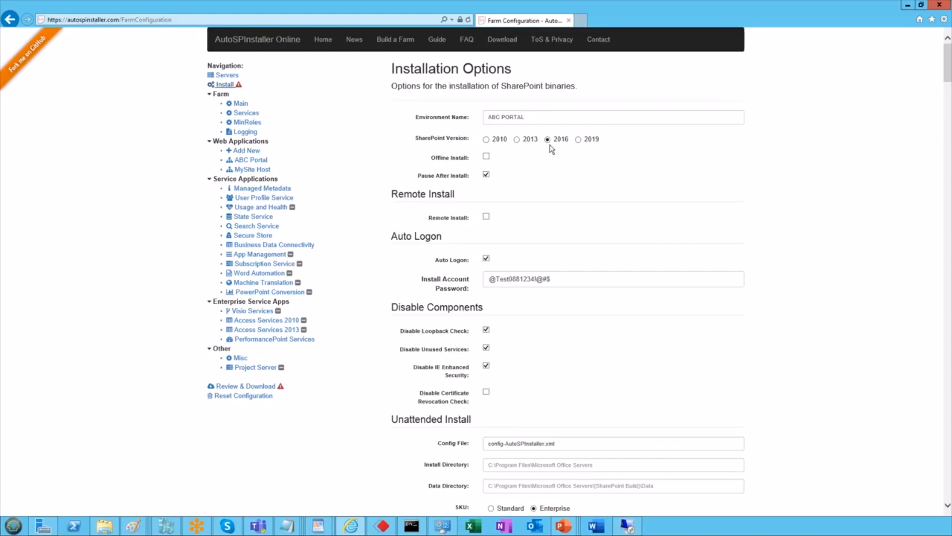
pyautogui.moveTo(552, 141)
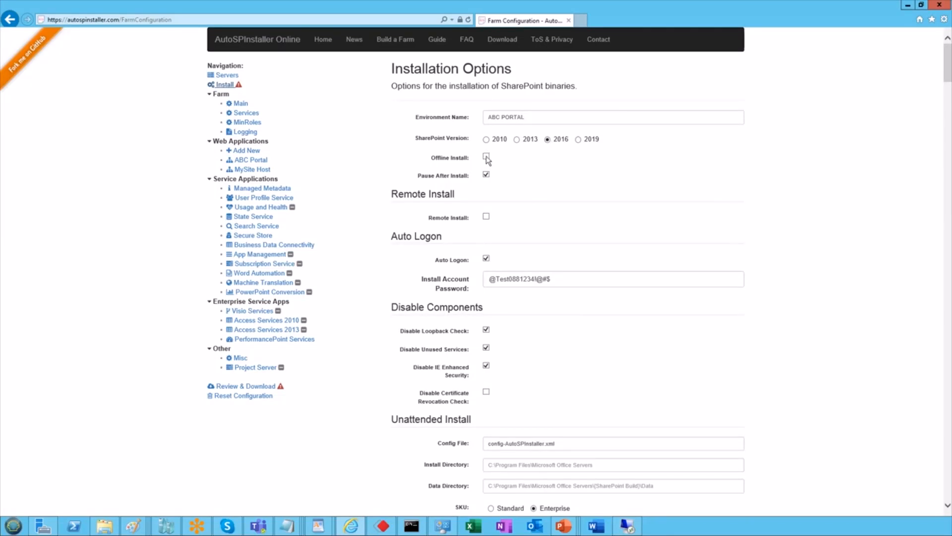
pyautogui.moveTo(486, 157)
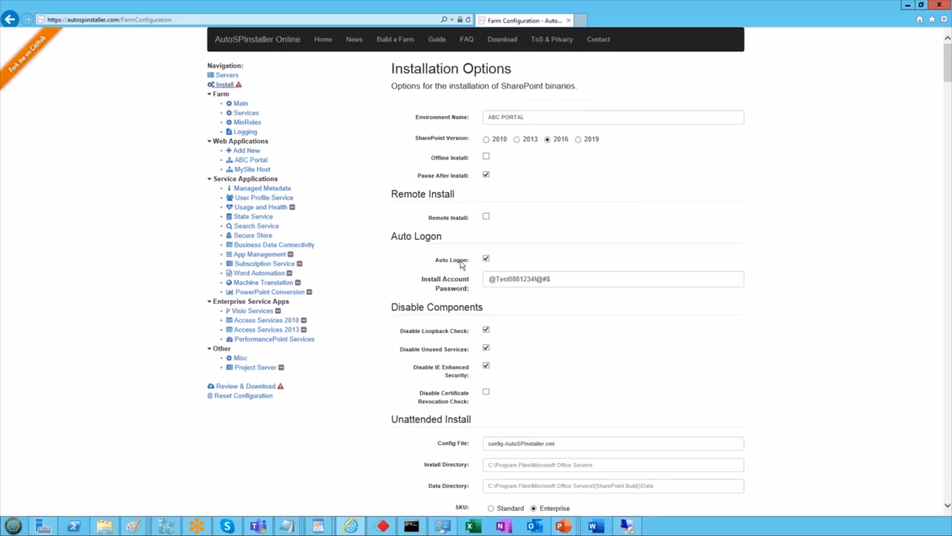
pyautogui.moveTo(486, 259)
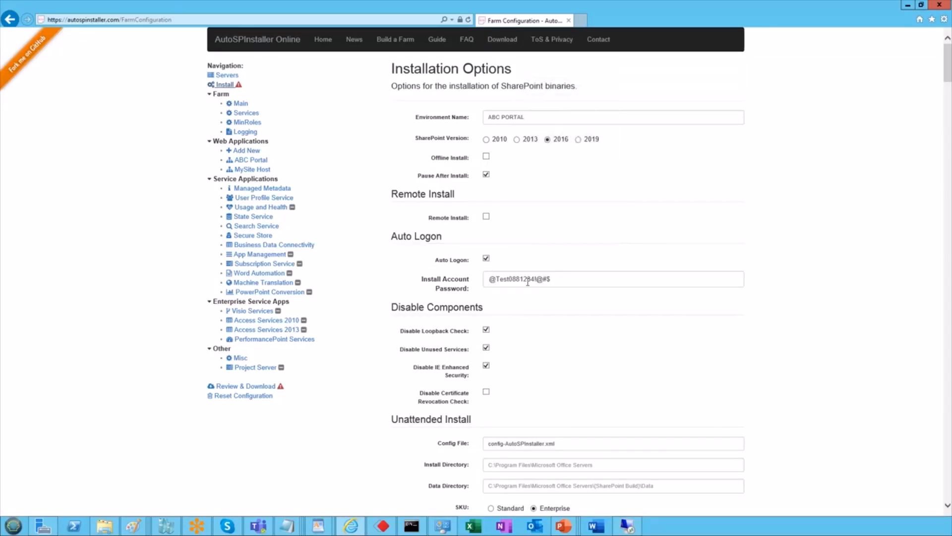
pyautogui.scroll(-3)
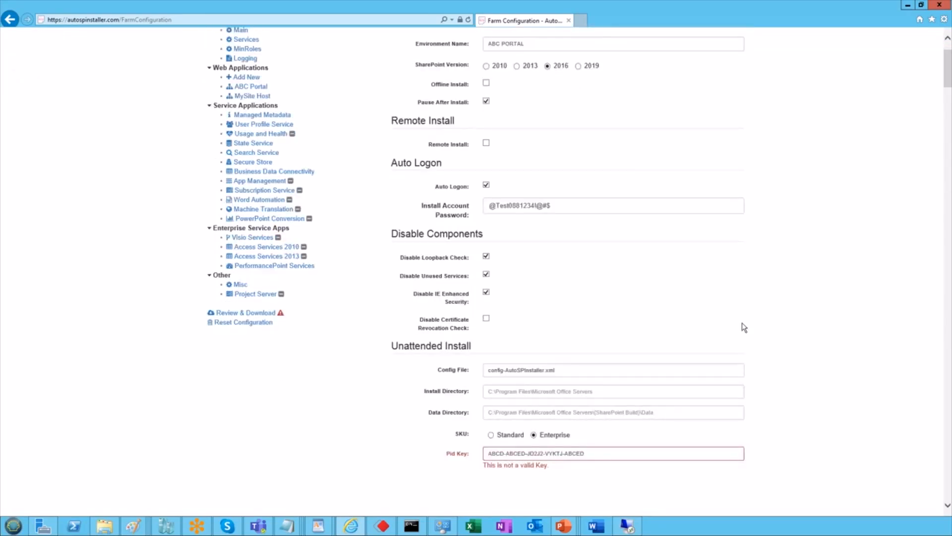
pyautogui.scroll(3)
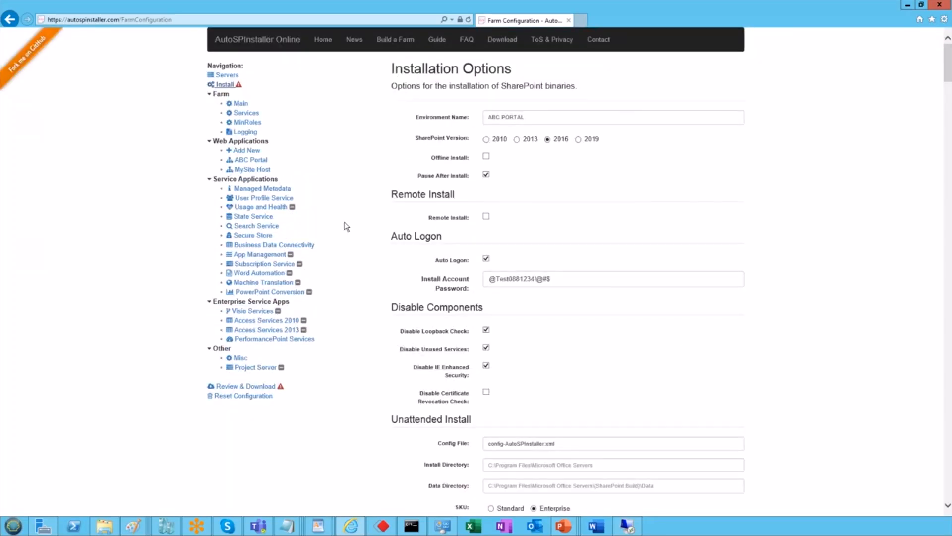
# Step: Review the main farm settings from the top of the page
pyautogui.click(240, 103)
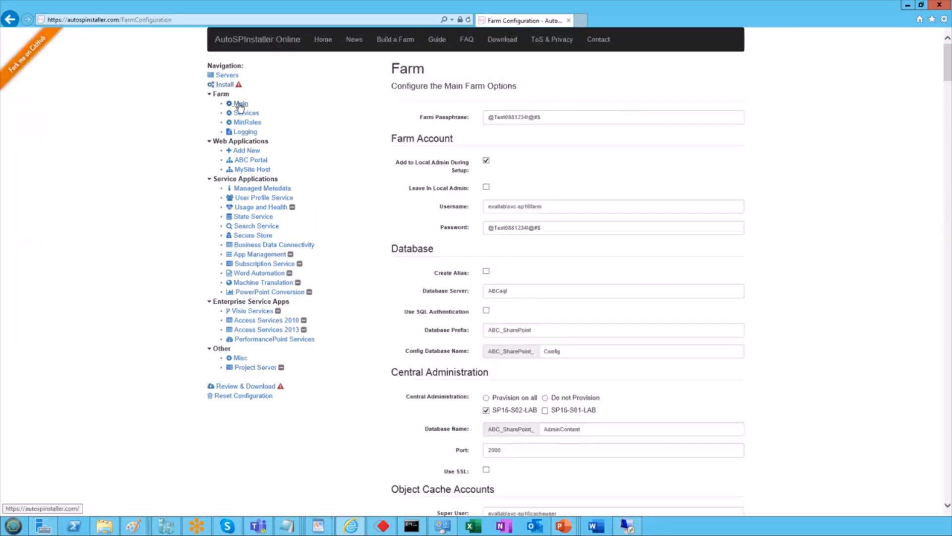
pyautogui.click(241, 103)
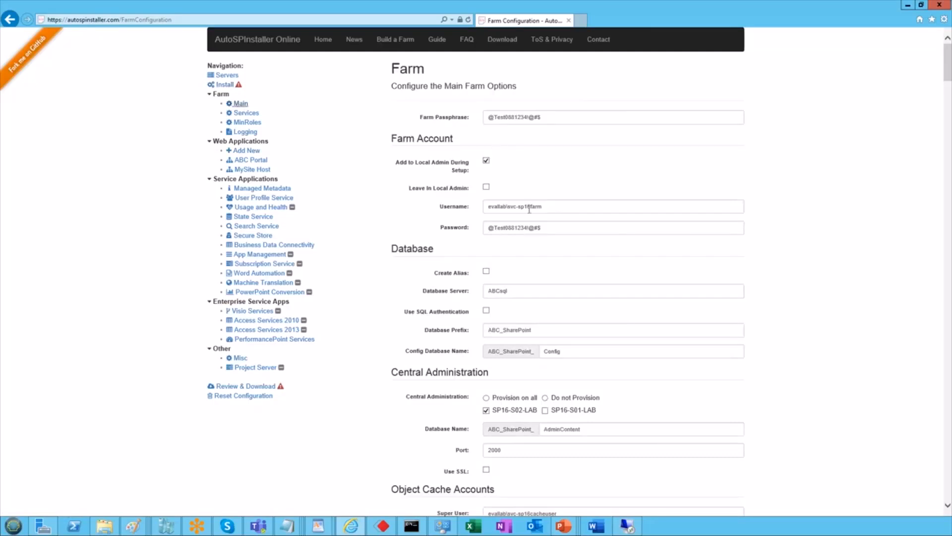
pyautogui.scroll(-3)
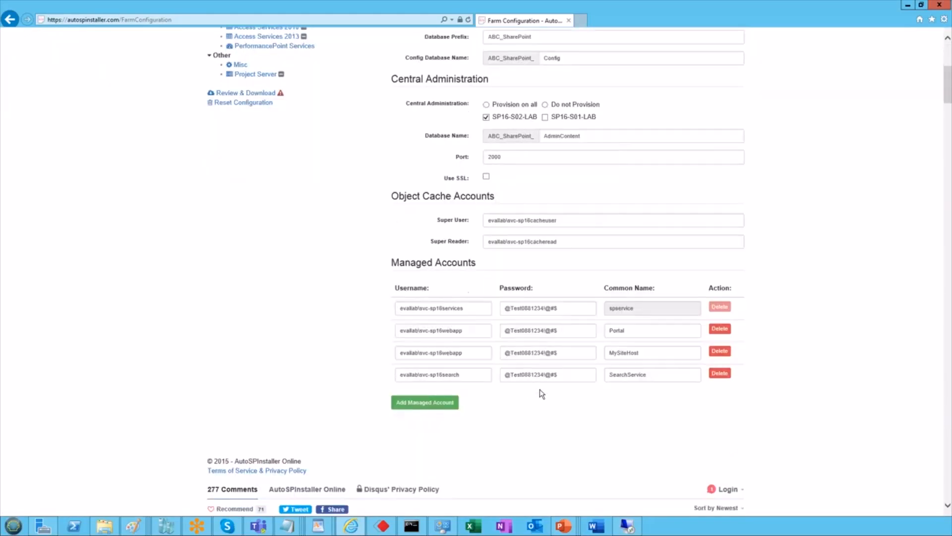
pyautogui.click(546, 374)
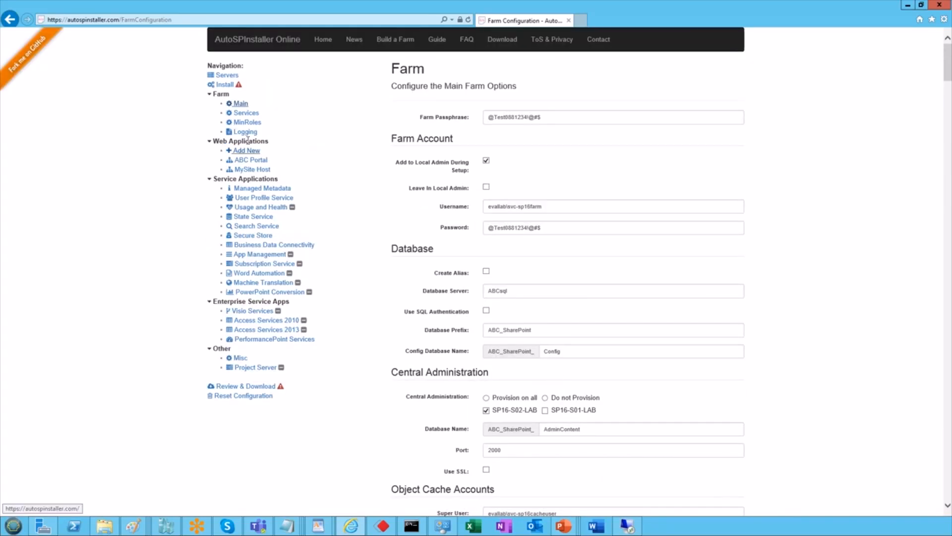
# Step: Review MinRoles, Logging, and ABC Portal's three managed paths and site collections
pyautogui.click(246, 122)
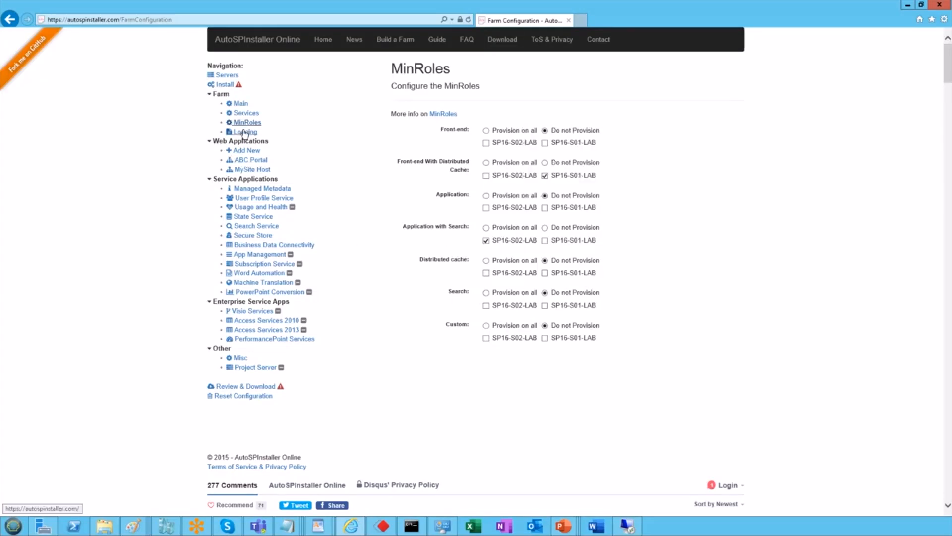
pyautogui.click(245, 131)
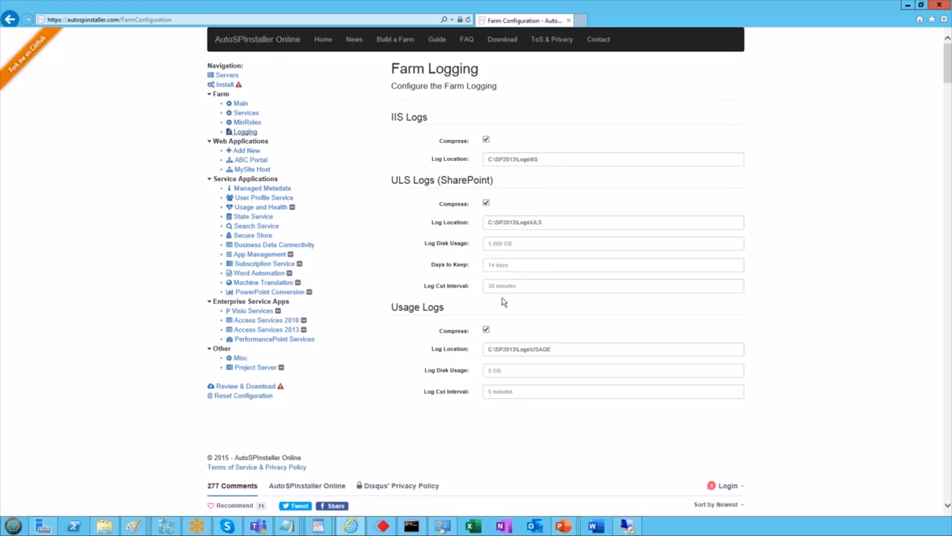
pyautogui.moveTo(413, 135)
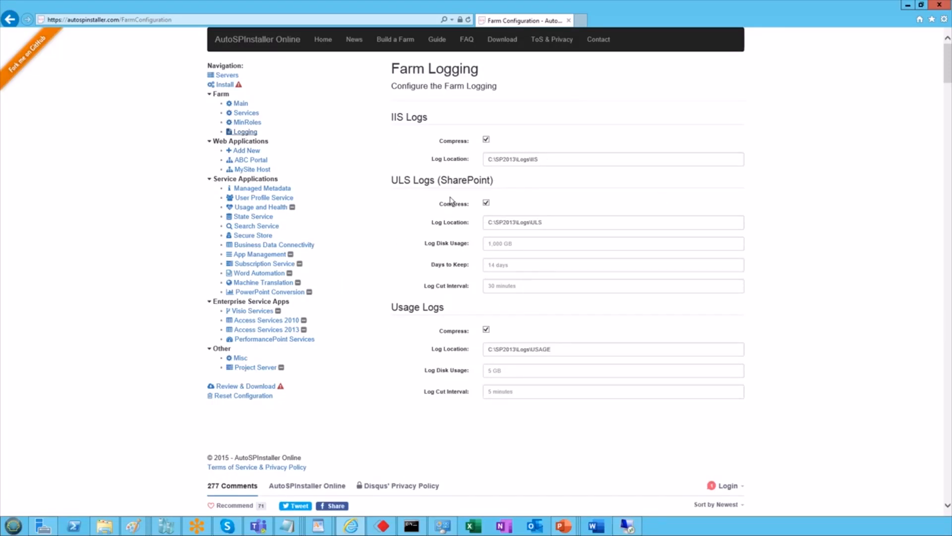
pyautogui.moveTo(525, 338)
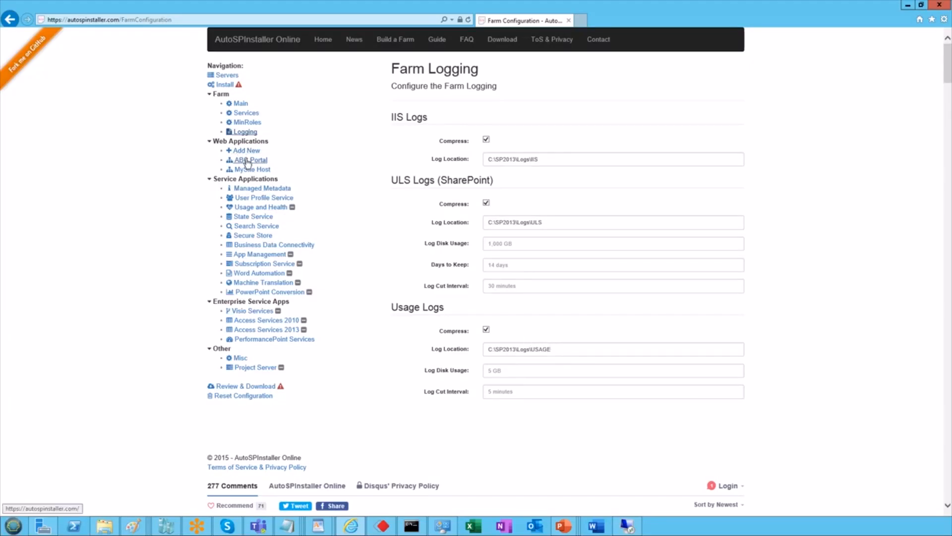
pyautogui.click(249, 160)
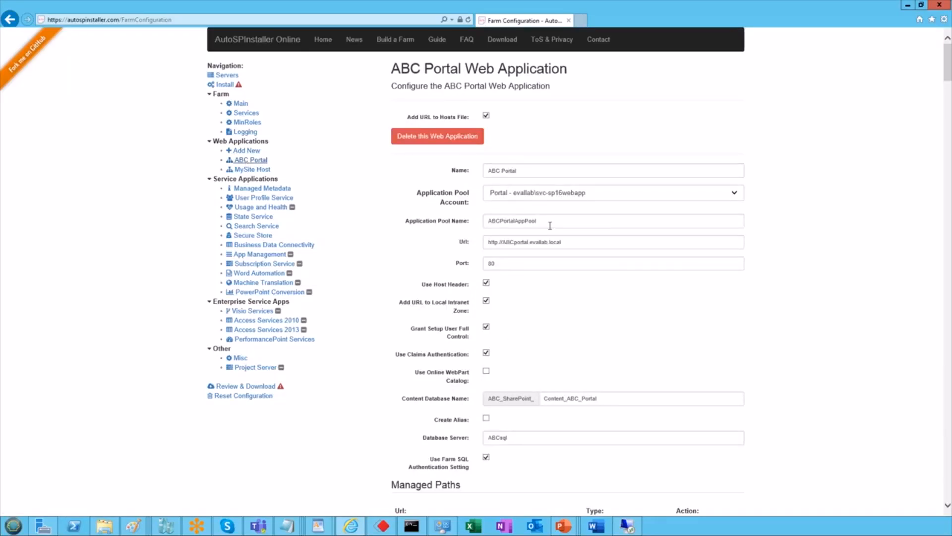
pyautogui.scroll(-3)
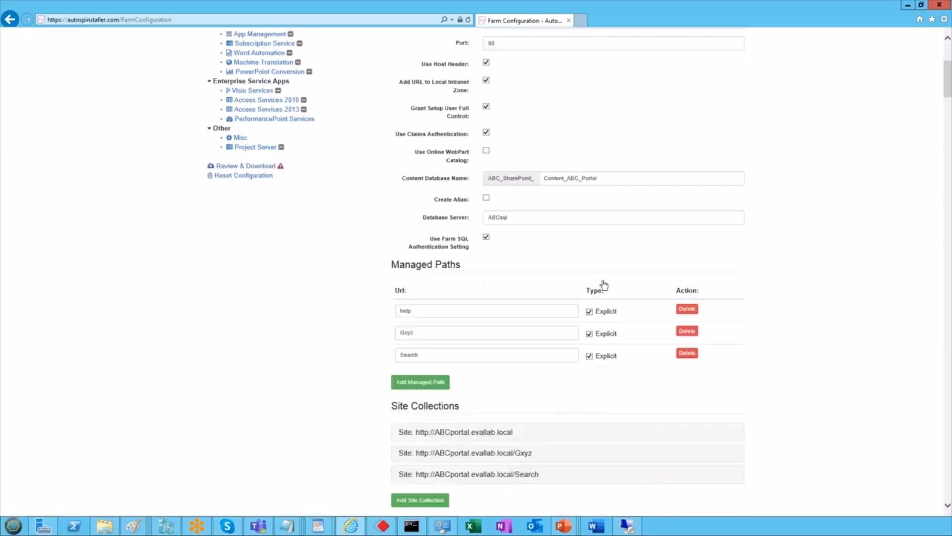
pyautogui.scroll(-3)
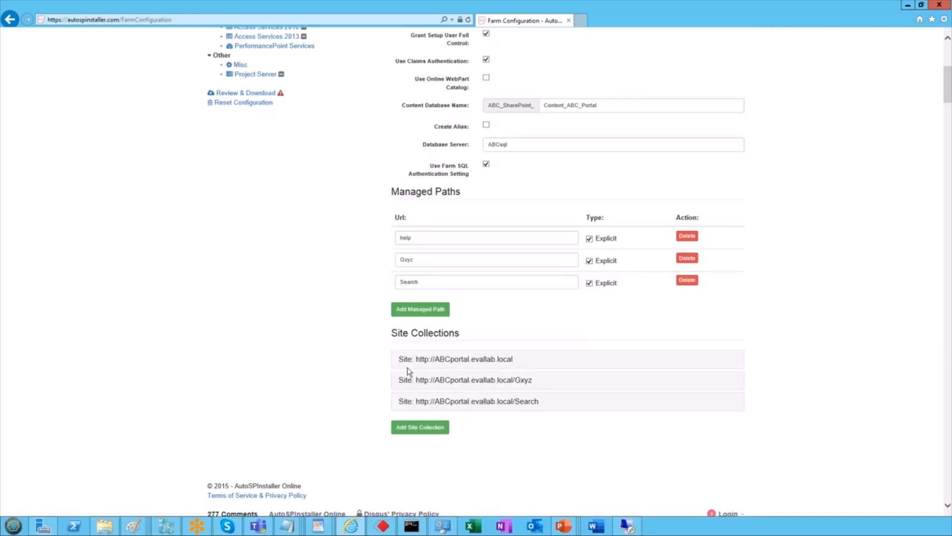
pyautogui.moveTo(479, 384)
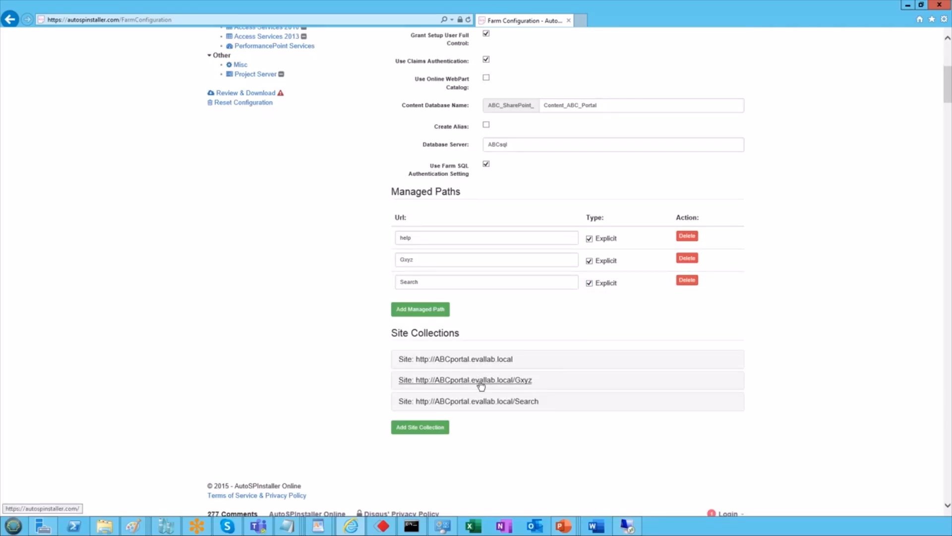
pyautogui.moveTo(514, 384)
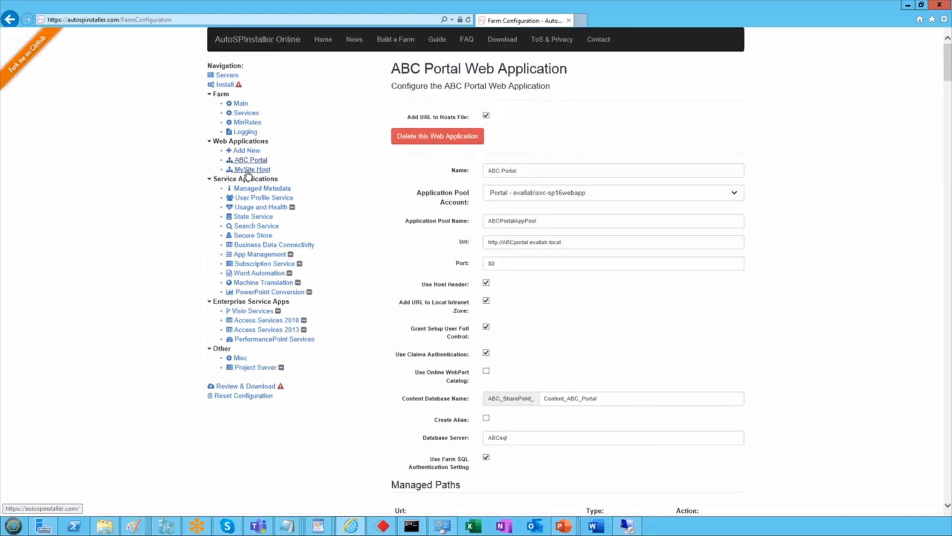
# Step: View MySite Host settings: its app pool, mysites URL and content database
pyautogui.click(252, 169)
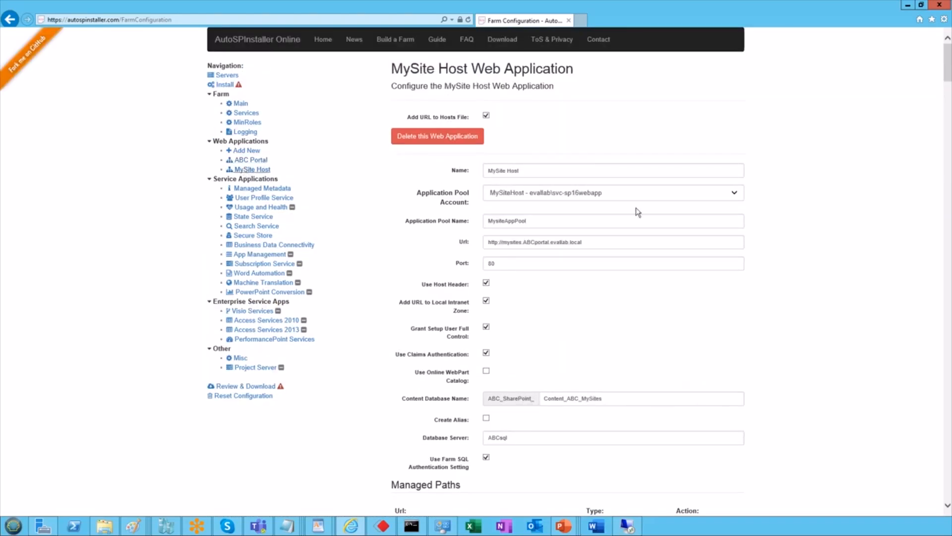
pyautogui.scroll(-3)
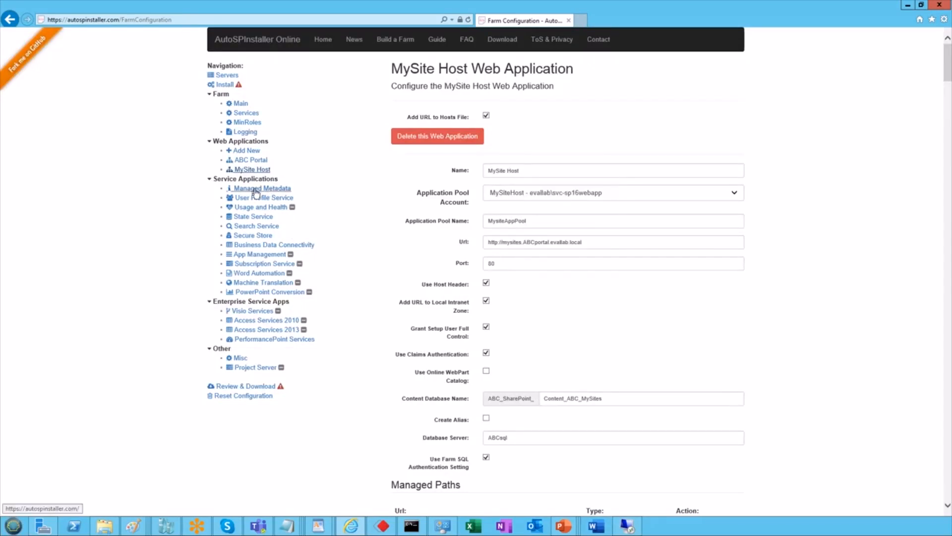
# Step: Review Managed Metadata, User Profile, Usage and Health, and Search service settings
pyautogui.click(262, 188)
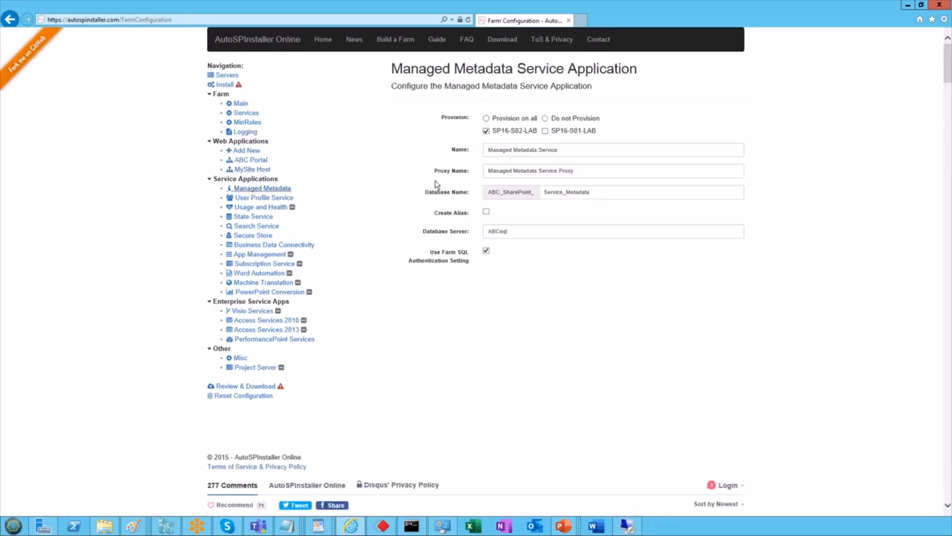
pyautogui.click(263, 197)
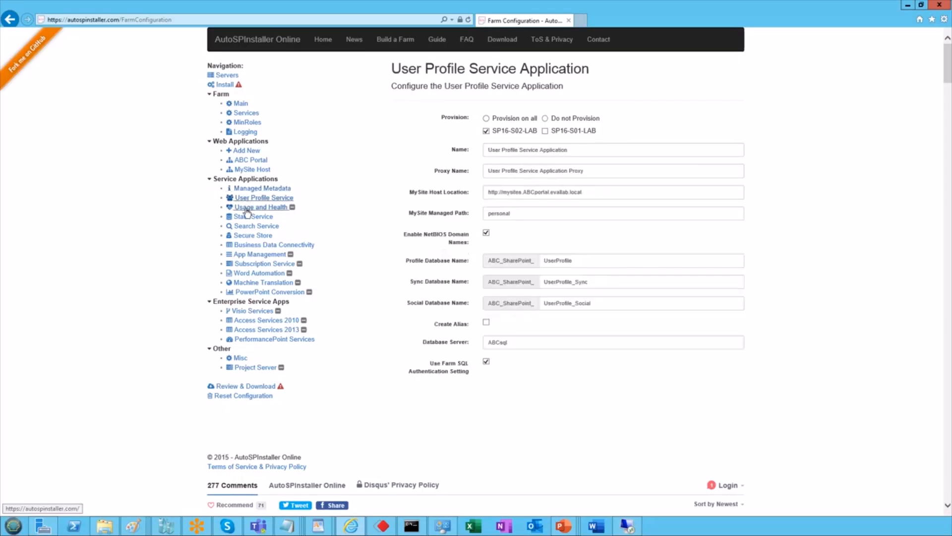
pyautogui.click(259, 206)
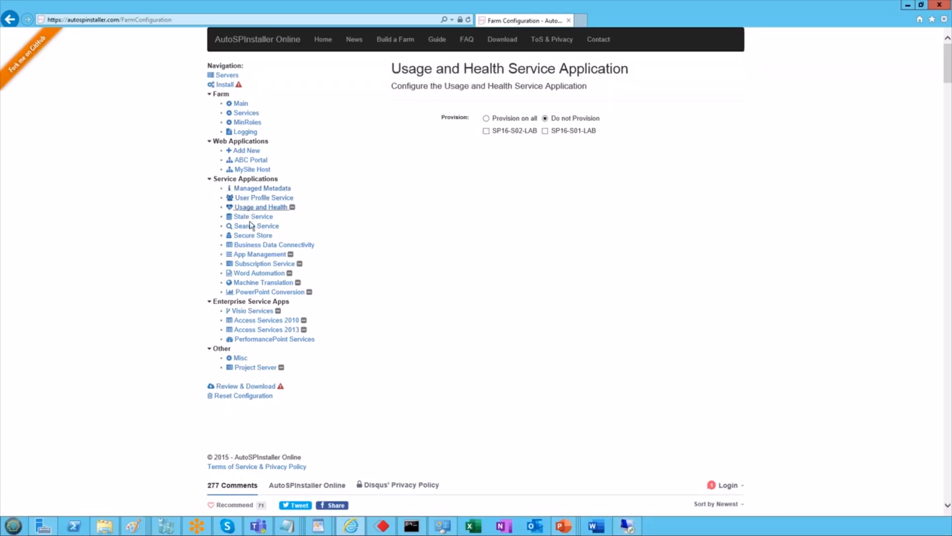
pyautogui.click(255, 225)
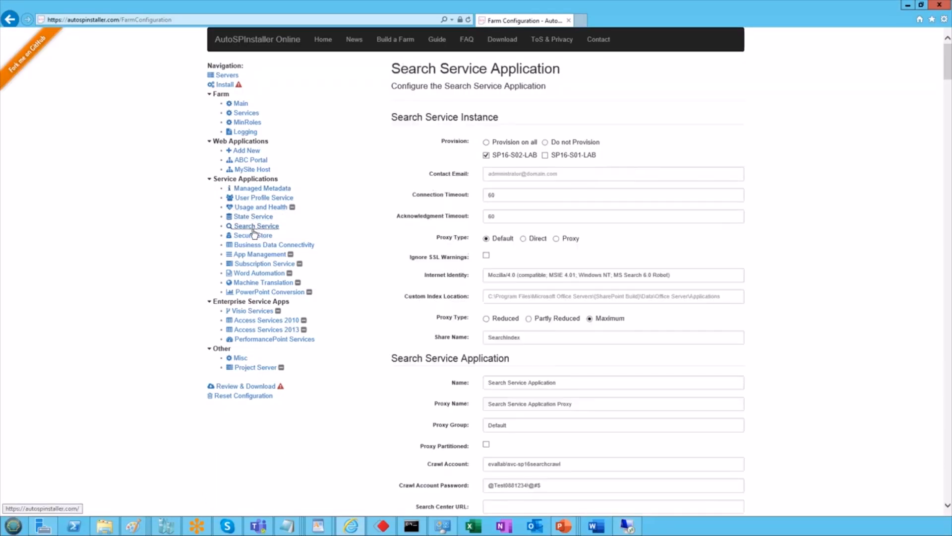
# Step: Review Secure Store, BDC, App Management, PerformancePoint and Project Server settings
pyautogui.click(254, 235)
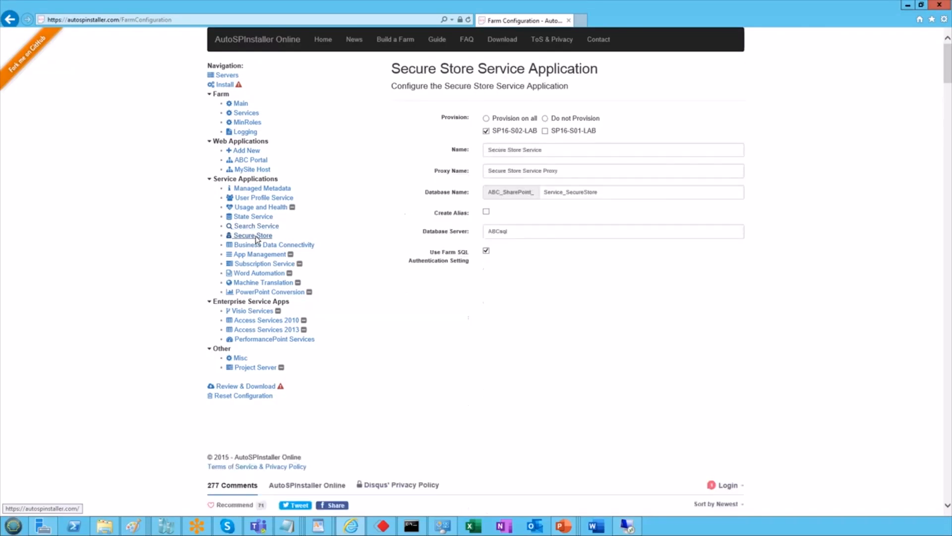
pyautogui.click(275, 244)
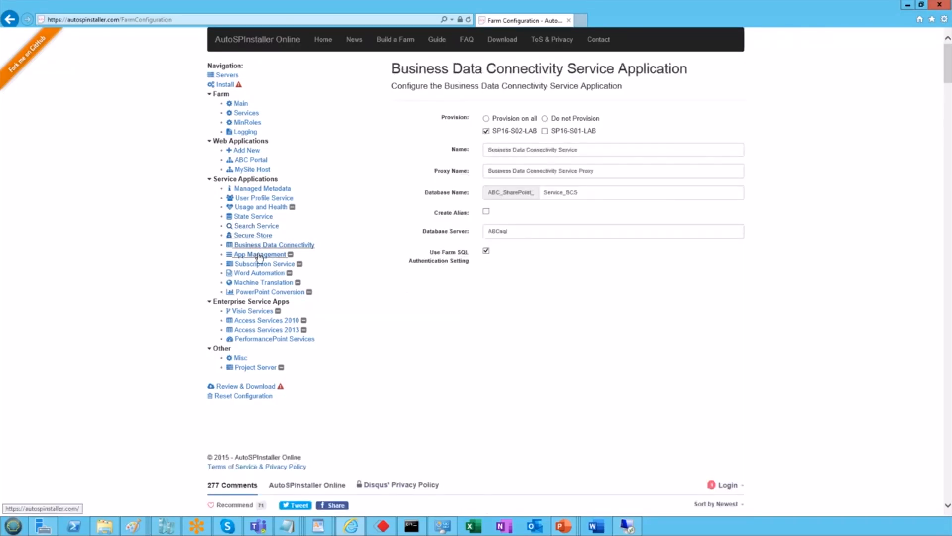
pyautogui.click(260, 254)
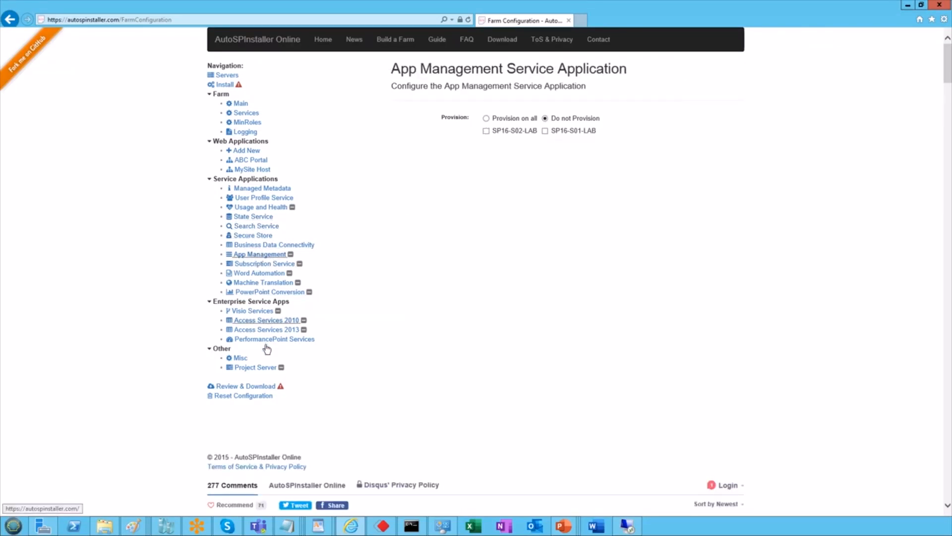
pyautogui.click(274, 338)
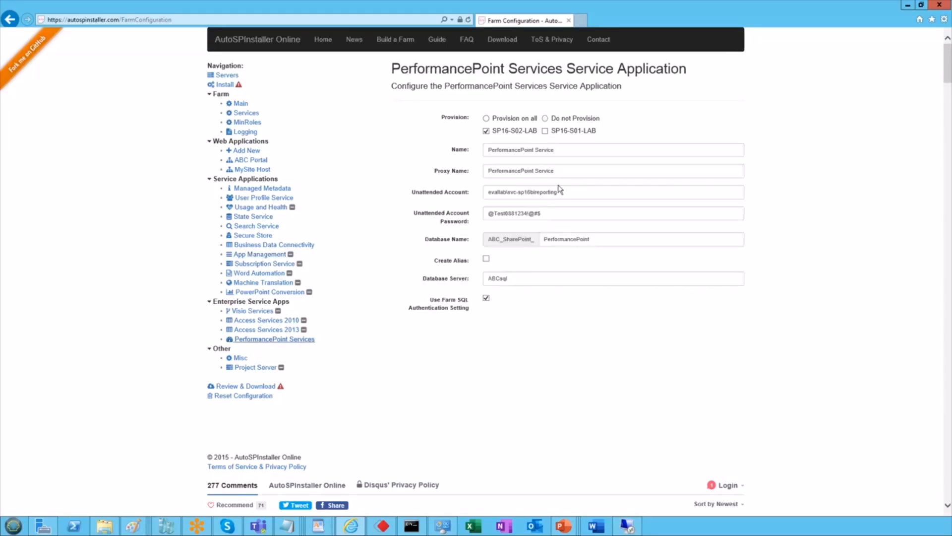
pyautogui.moveTo(349, 376)
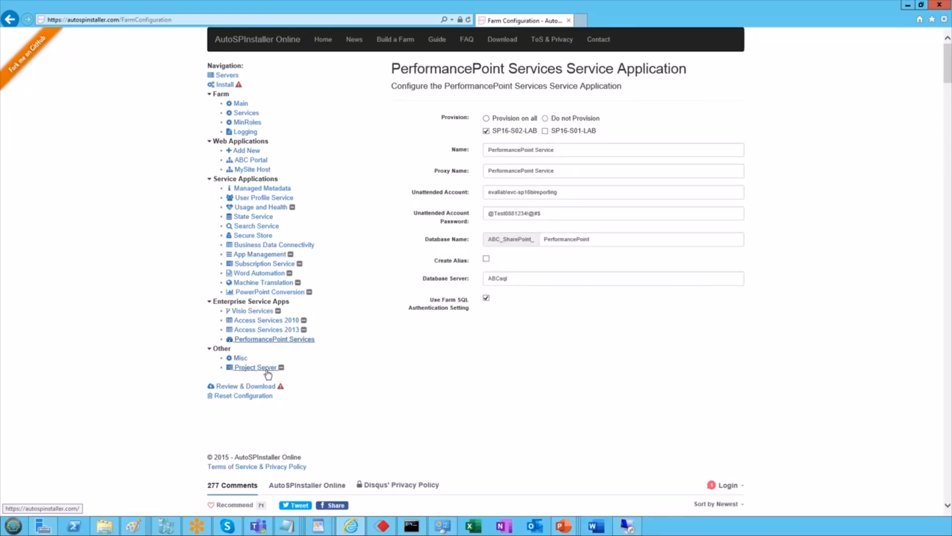
pyautogui.click(241, 357)
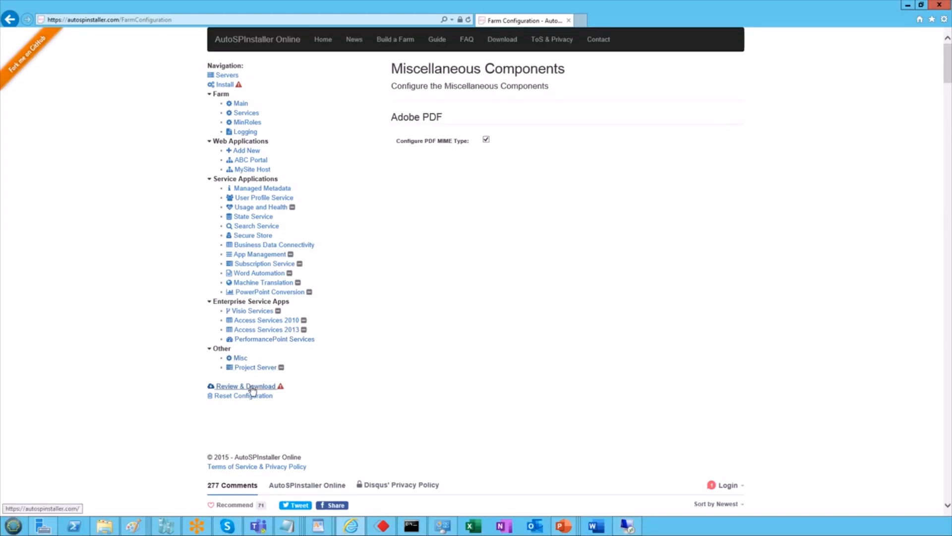
# Step: Show the generated XML and its unresolved-issues warning on Review & Download
pyautogui.click(243, 386)
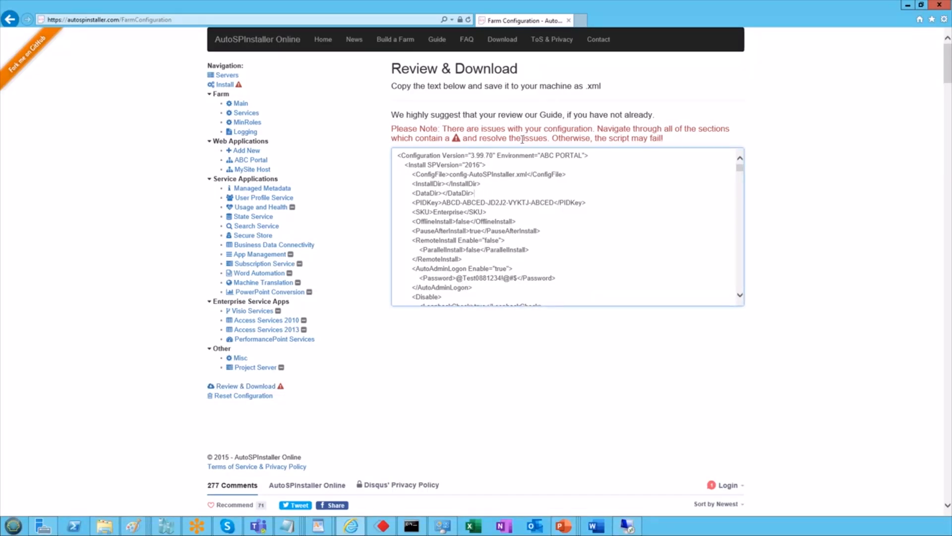
pyautogui.moveTo(225, 85)
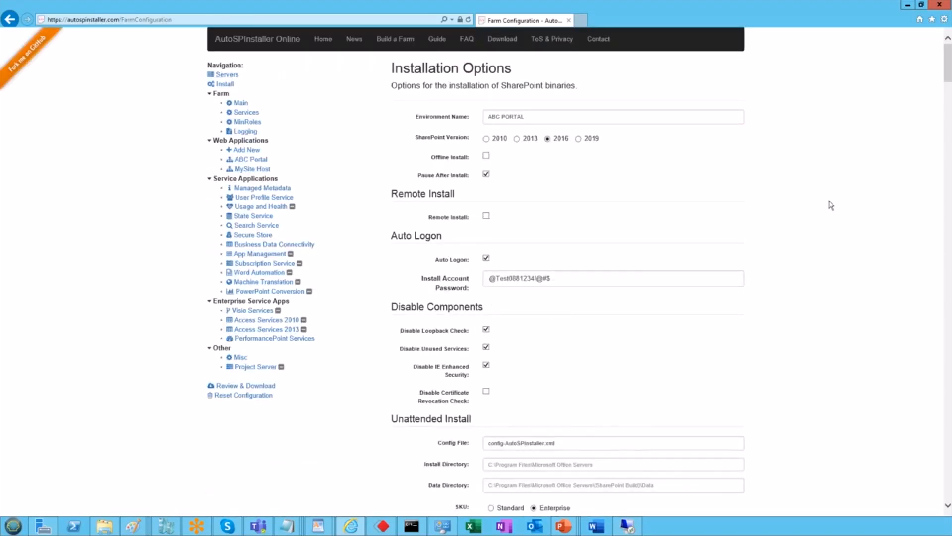
pyautogui.moveTo(376, 342)
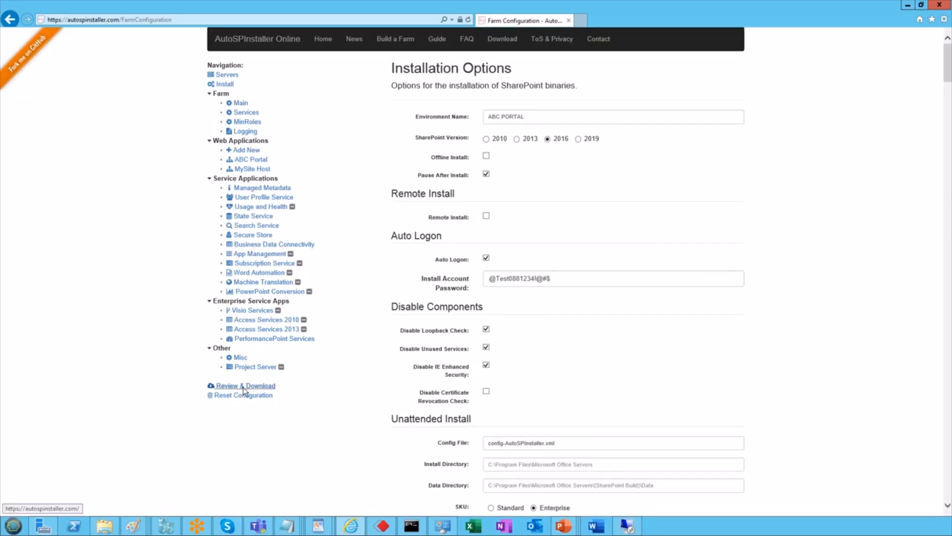
# Step: Return to Review & Download to see the XML without the issues warning
pyautogui.click(244, 385)
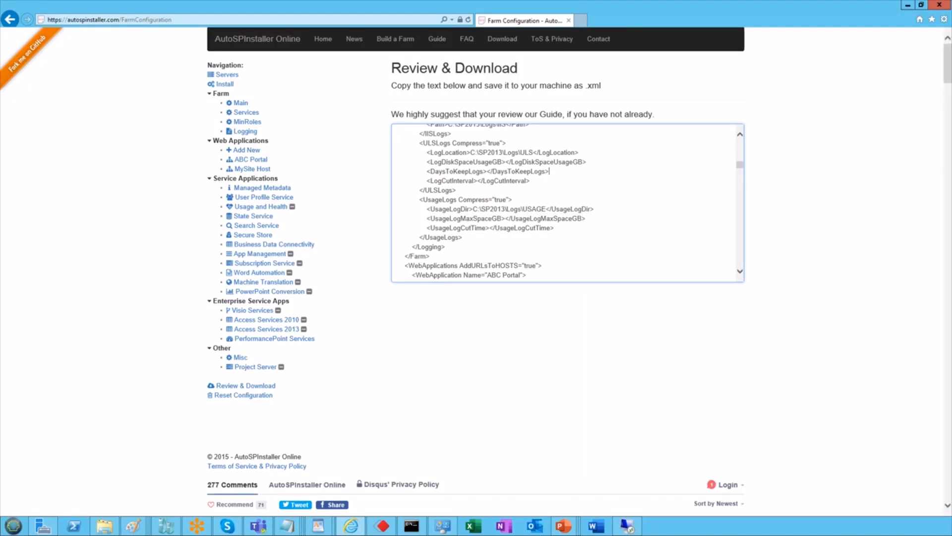
pyautogui.moveTo(176, 395)
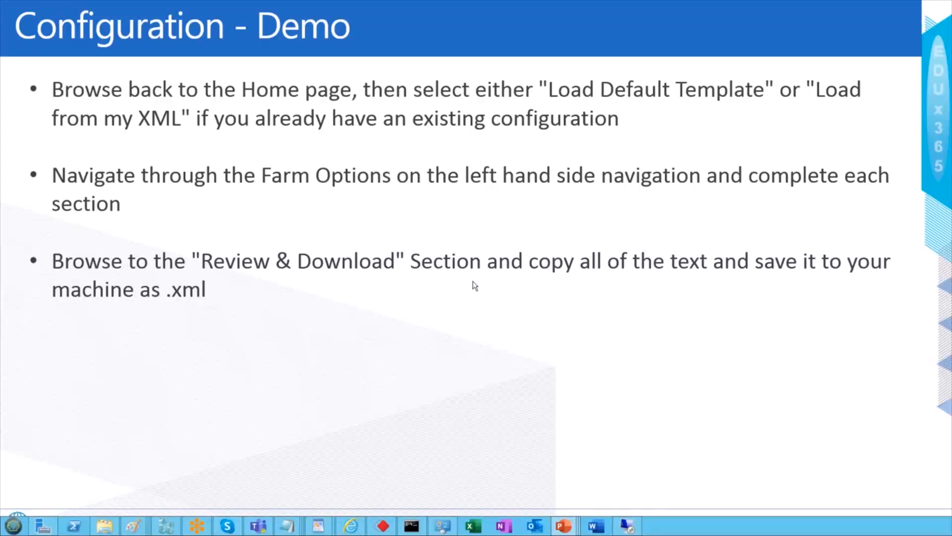
# Step: Advance the slideshow to the Configuration - Demo slide
pyautogui.press('right')
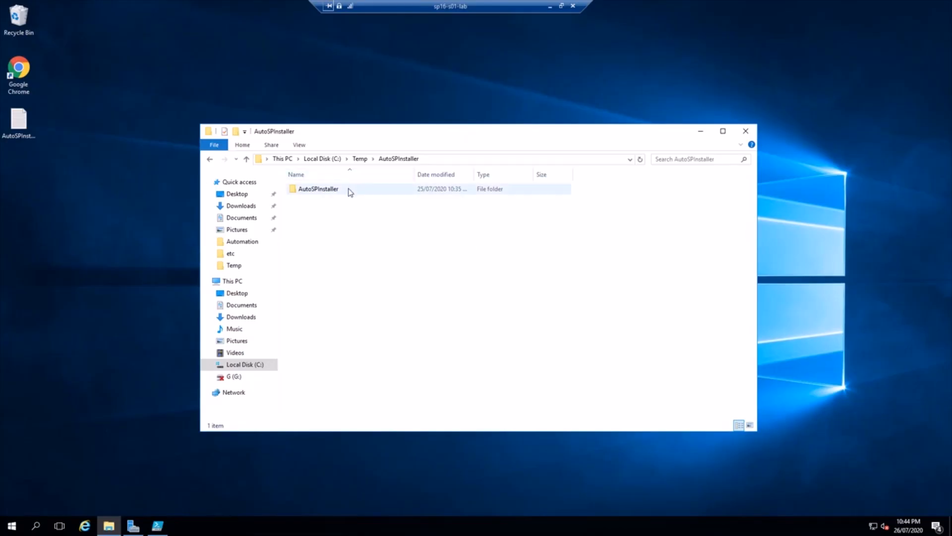
# Step: Browse AutoSPInstaller\SP\2016 folders, then open SP\Automation showing the CUSTOMAutoSPInstallerInput2016 XML
pyautogui.doubleClick(317, 188)
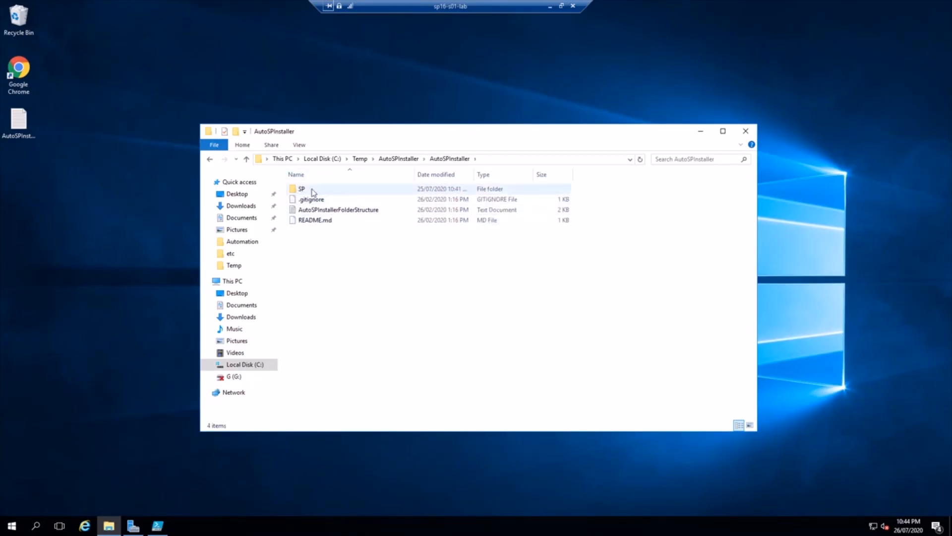
pyautogui.doubleClick(301, 189)
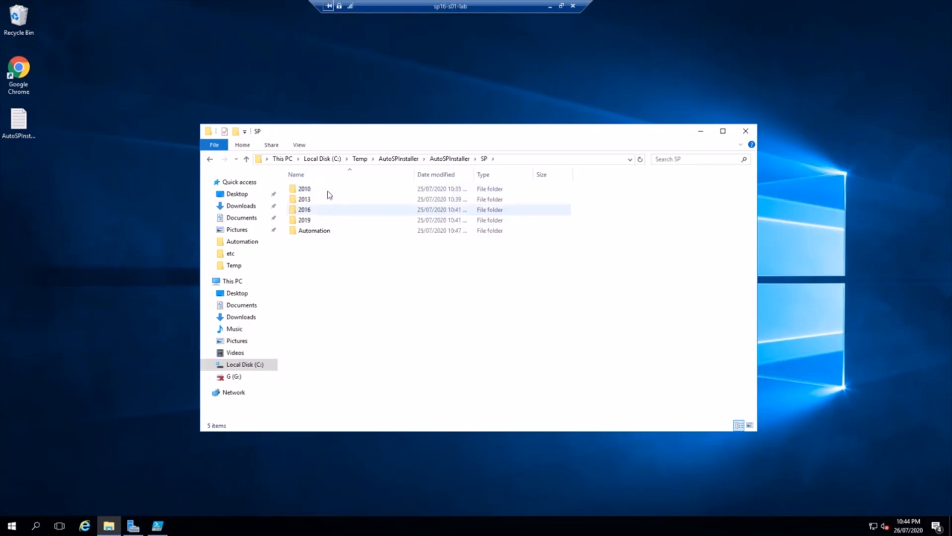
pyautogui.moveTo(337, 219)
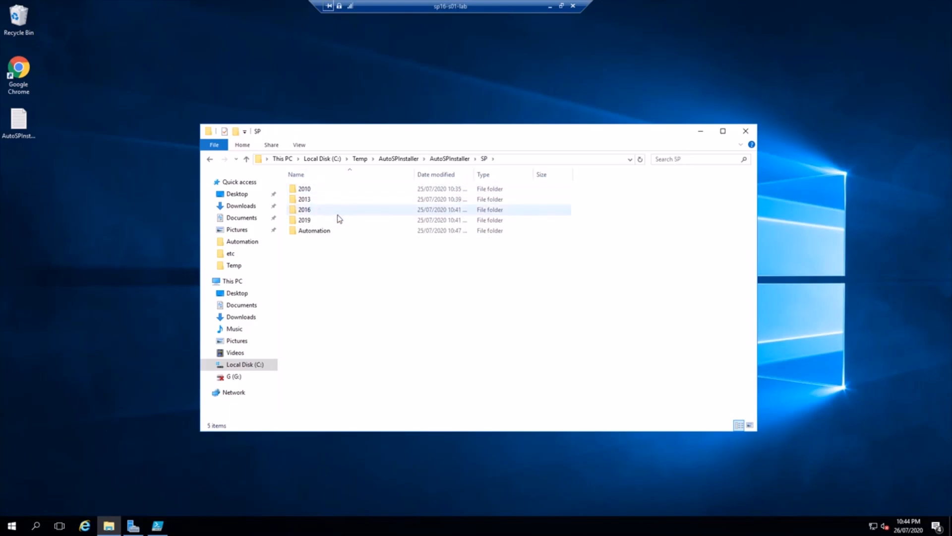
pyautogui.doubleClick(304, 209)
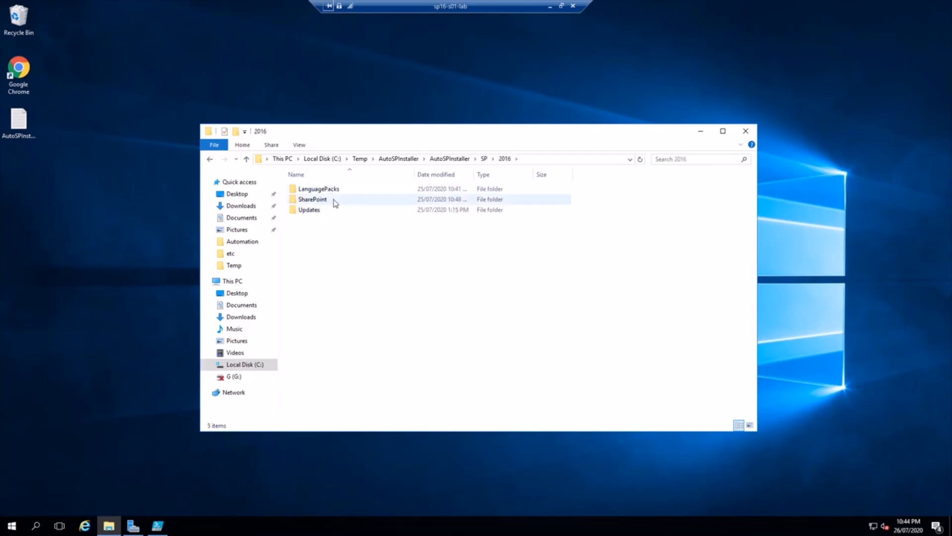
pyautogui.doubleClick(312, 200)
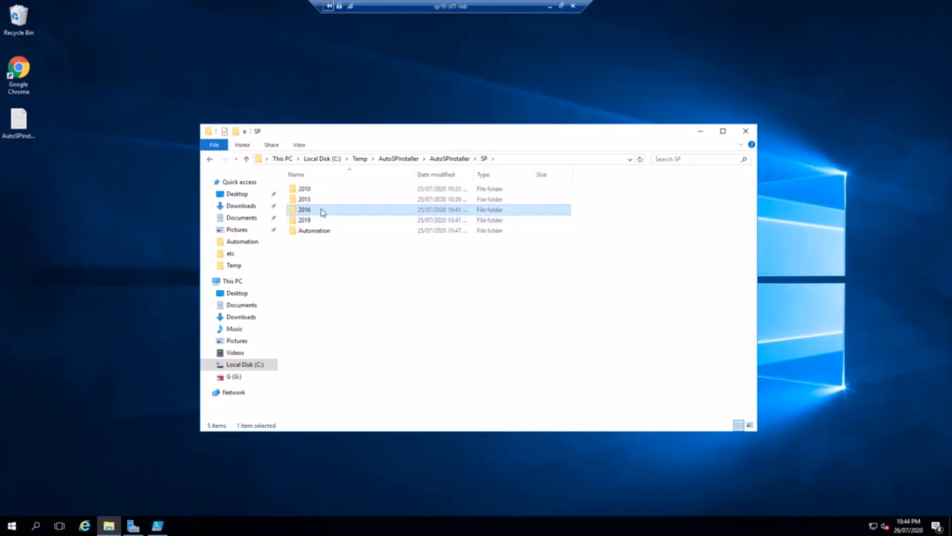
pyautogui.click(303, 220)
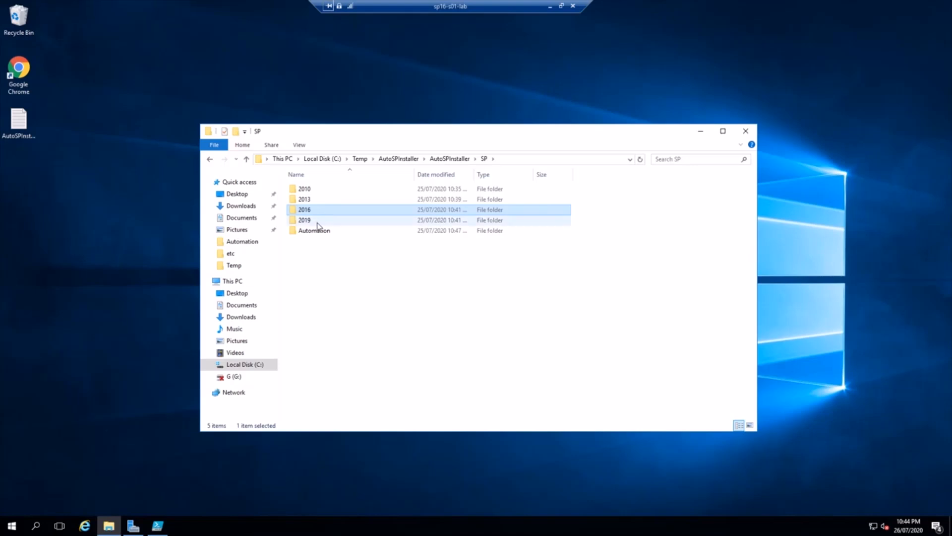
pyautogui.doubleClick(314, 230)
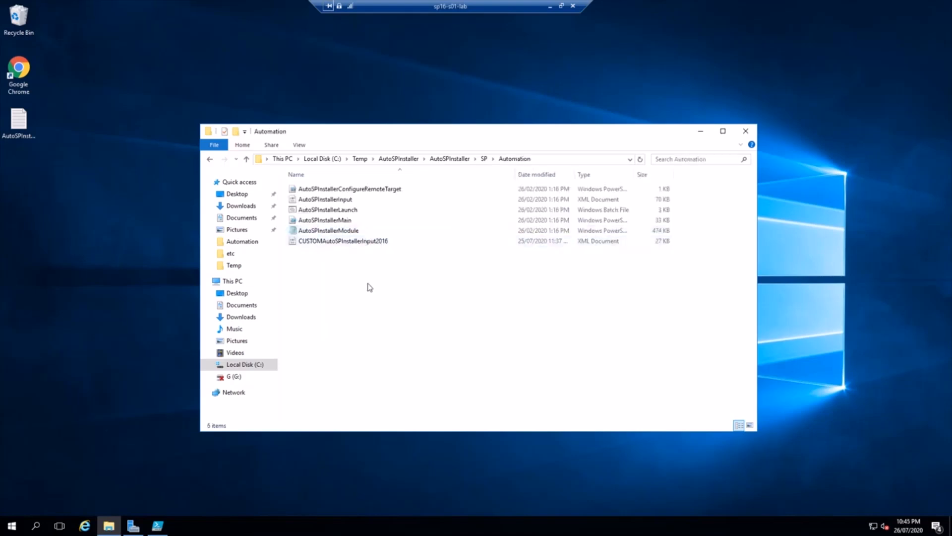
pyautogui.moveTo(313, 250)
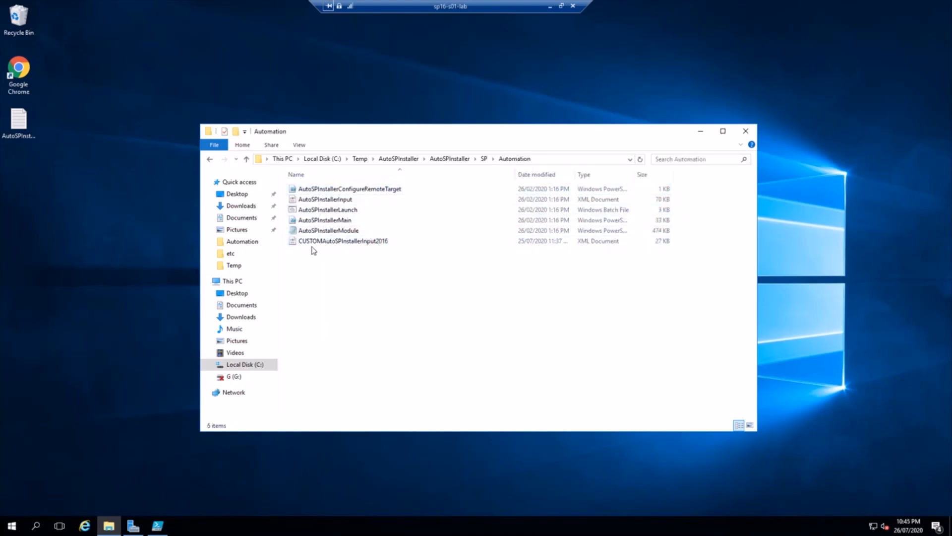
pyautogui.click(343, 241)
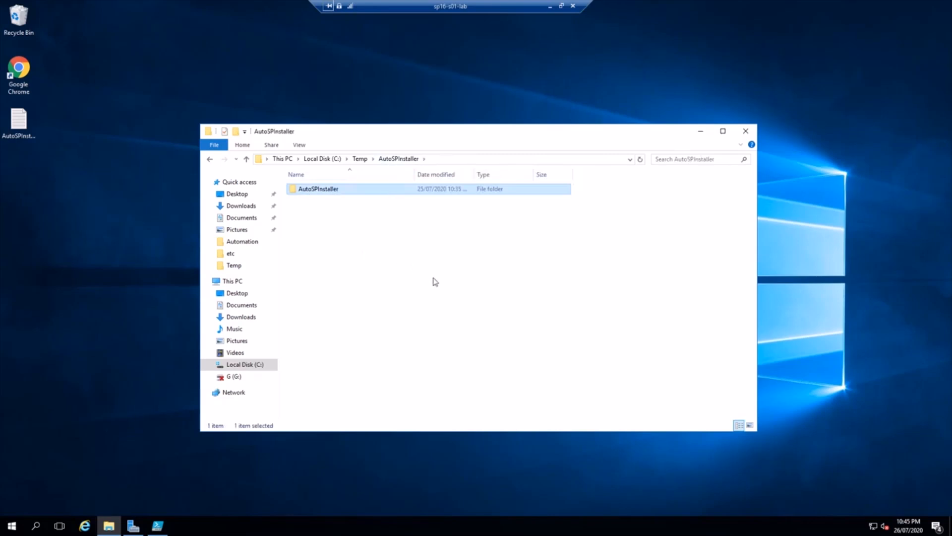
pyautogui.moveTo(524, 222)
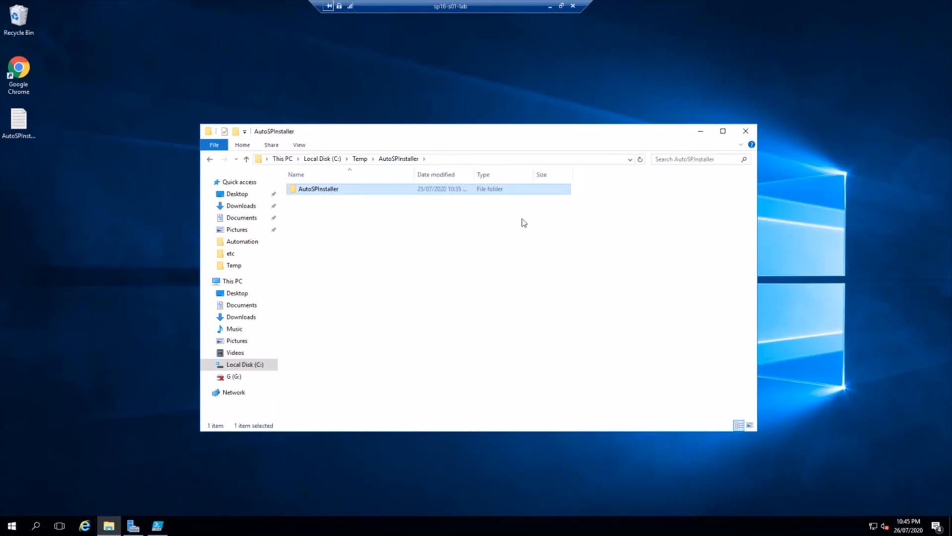
pyautogui.moveTo(524, 236)
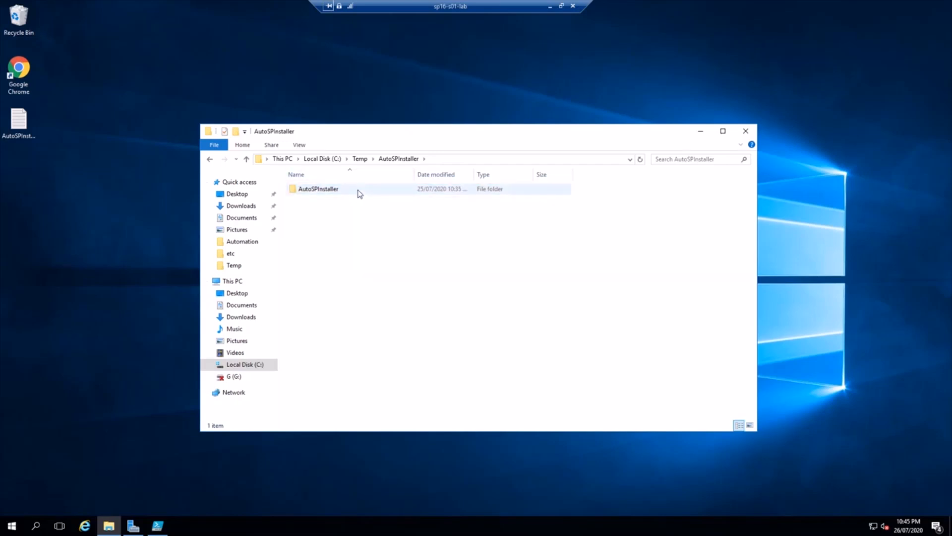
# Step: Return to C:\Temp\AutoSPInstaller, then advance the slideshow to Conclusion - Summary
pyautogui.click(317, 189)
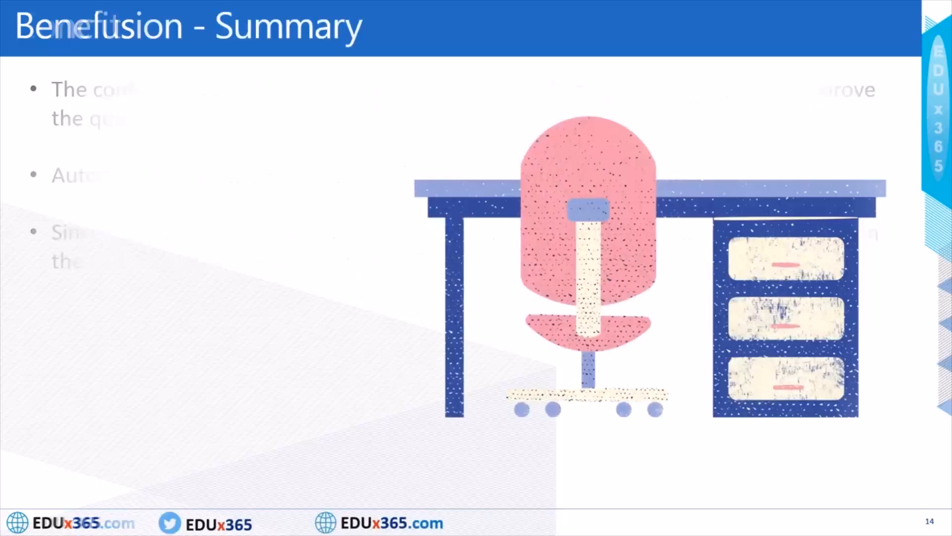
pyautogui.press('right')
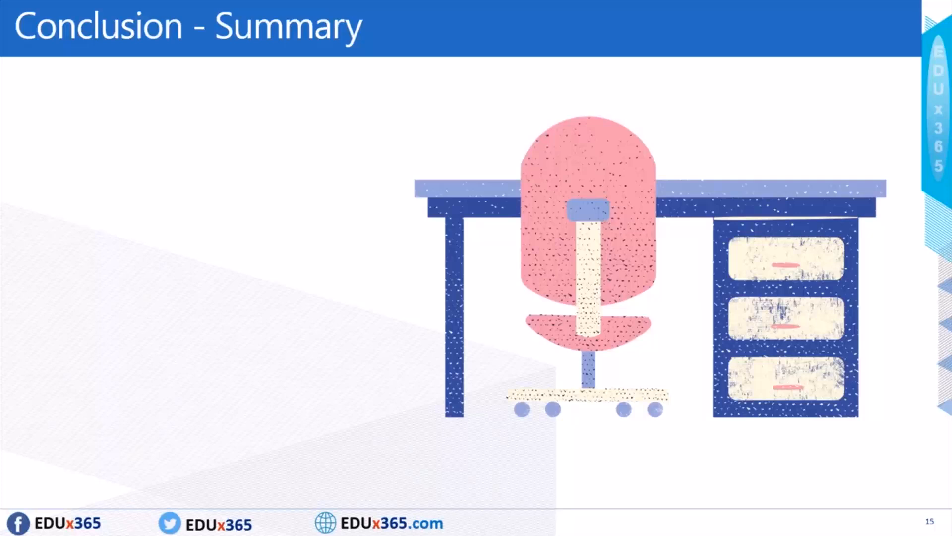